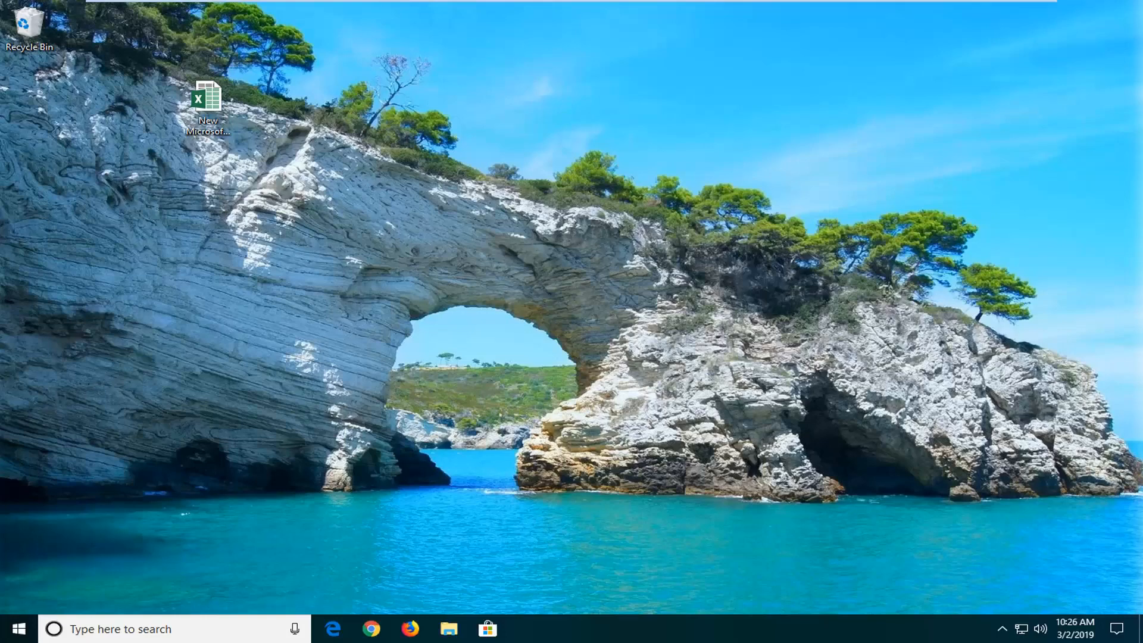
mouse_move(1035, 290)
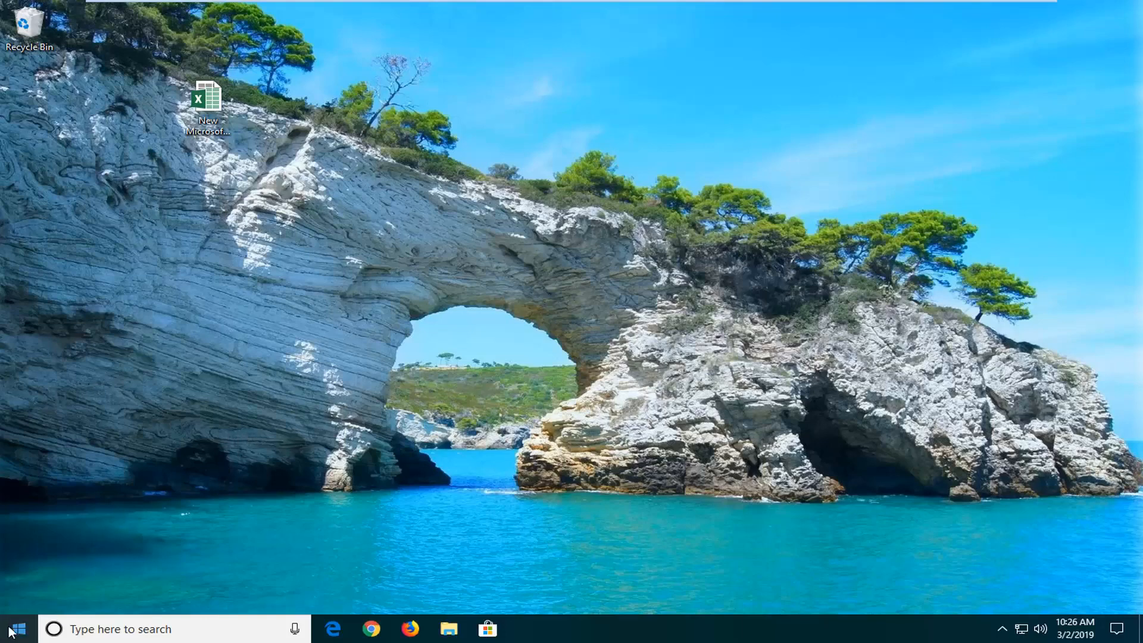
Search the Start menu for 'excel' and bring up the Excel app's launch options.
left_click(10, 629)
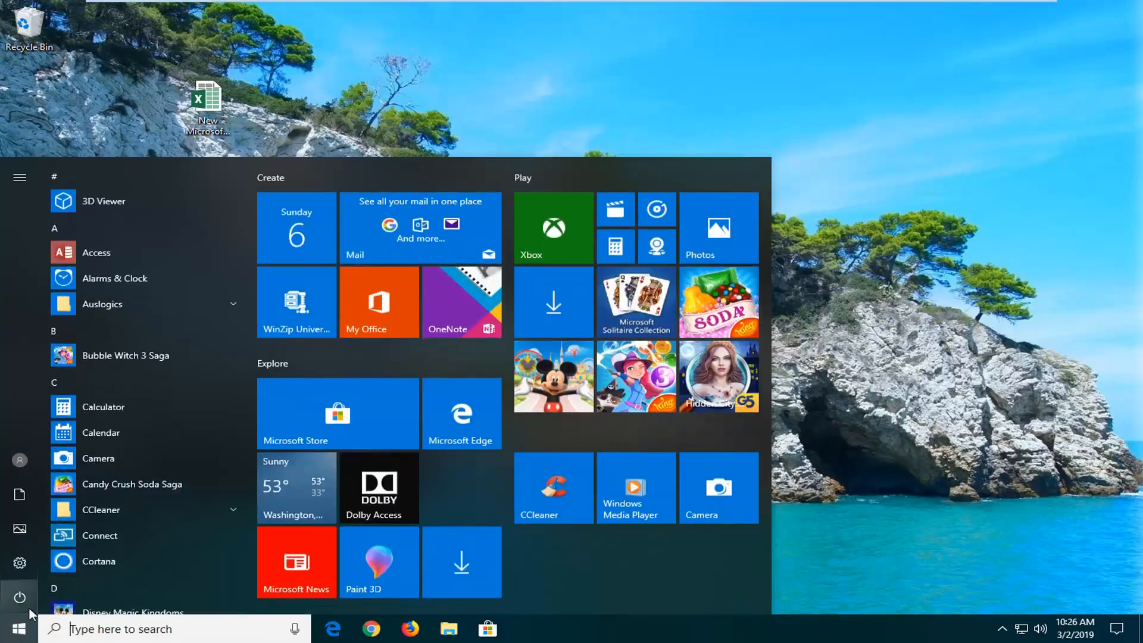
type("e")
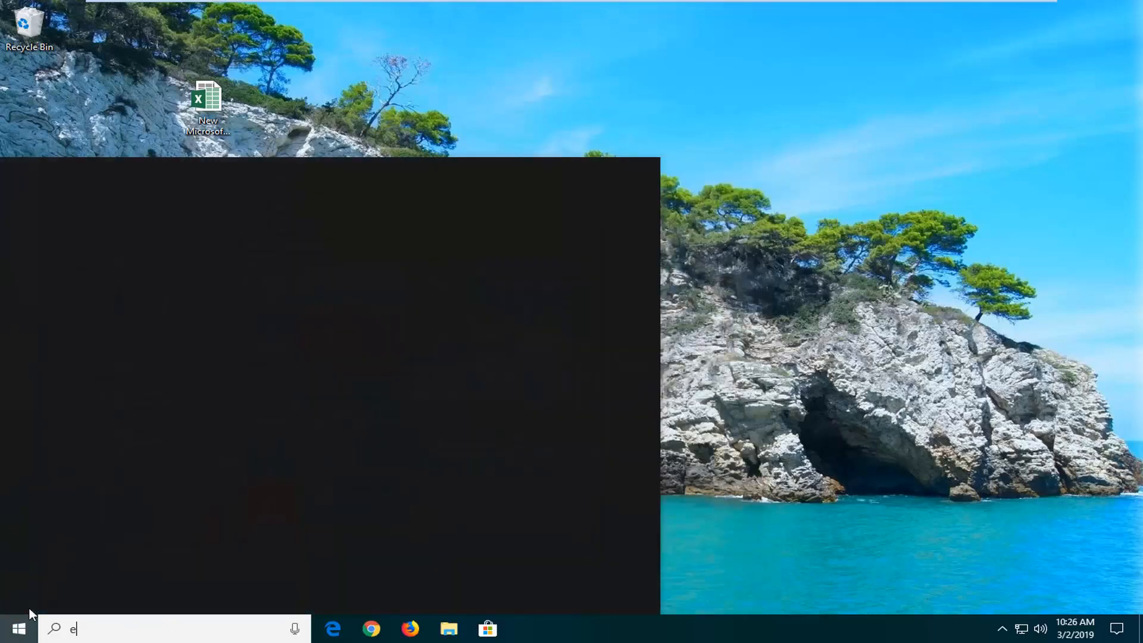
type("xcel")
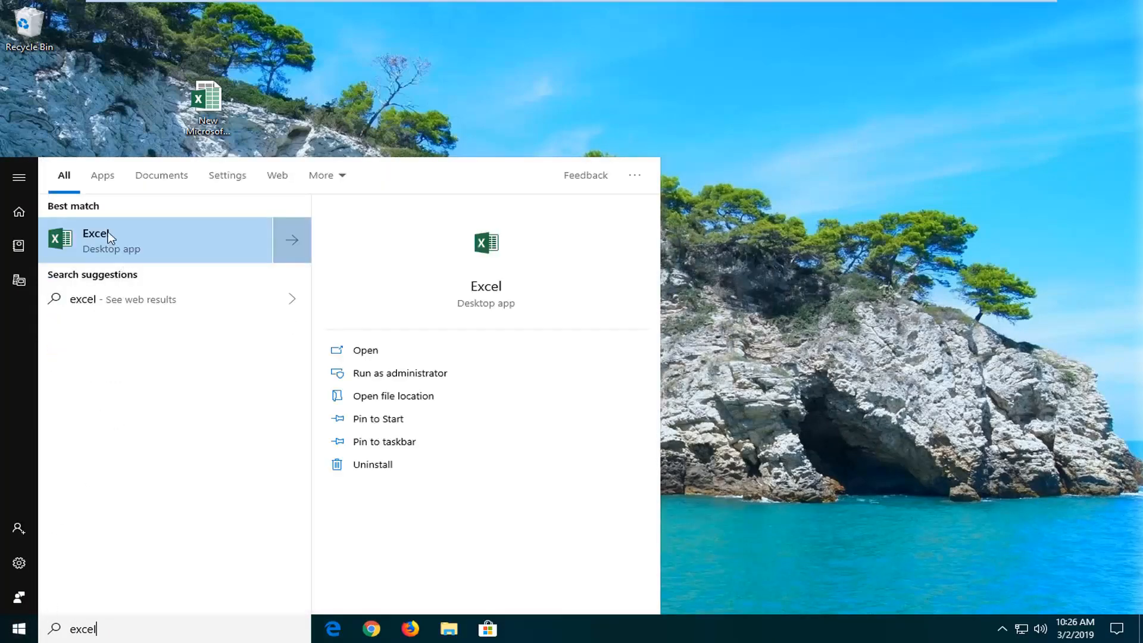
right_click(95, 239)
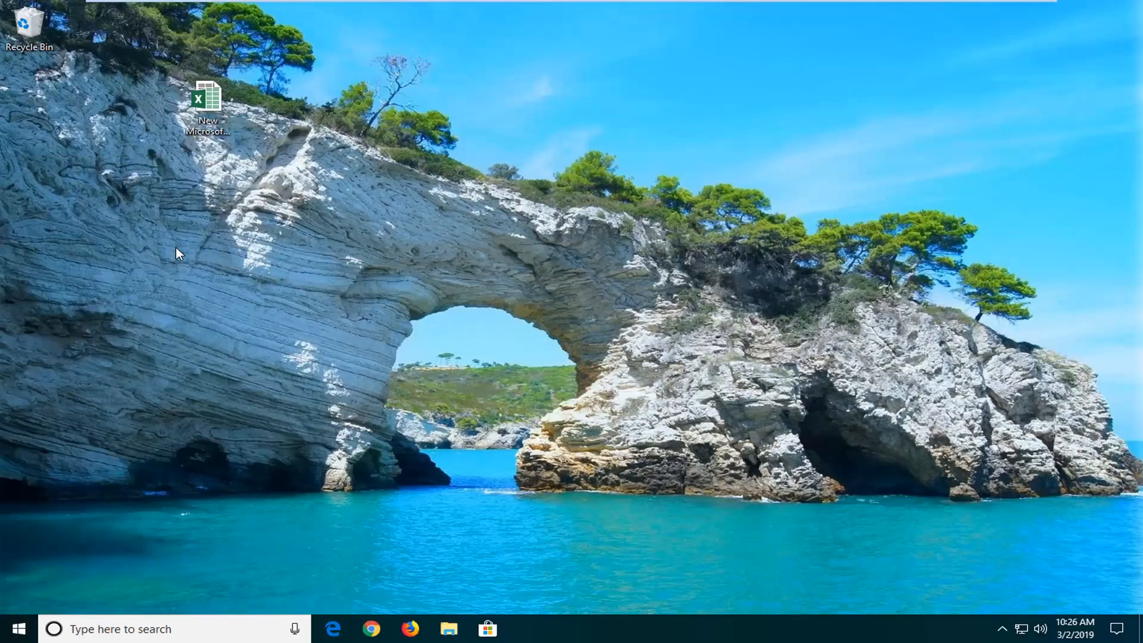
Approve the User Account Control prompt so Excel starts with administrator rights.
double_click(207, 102)
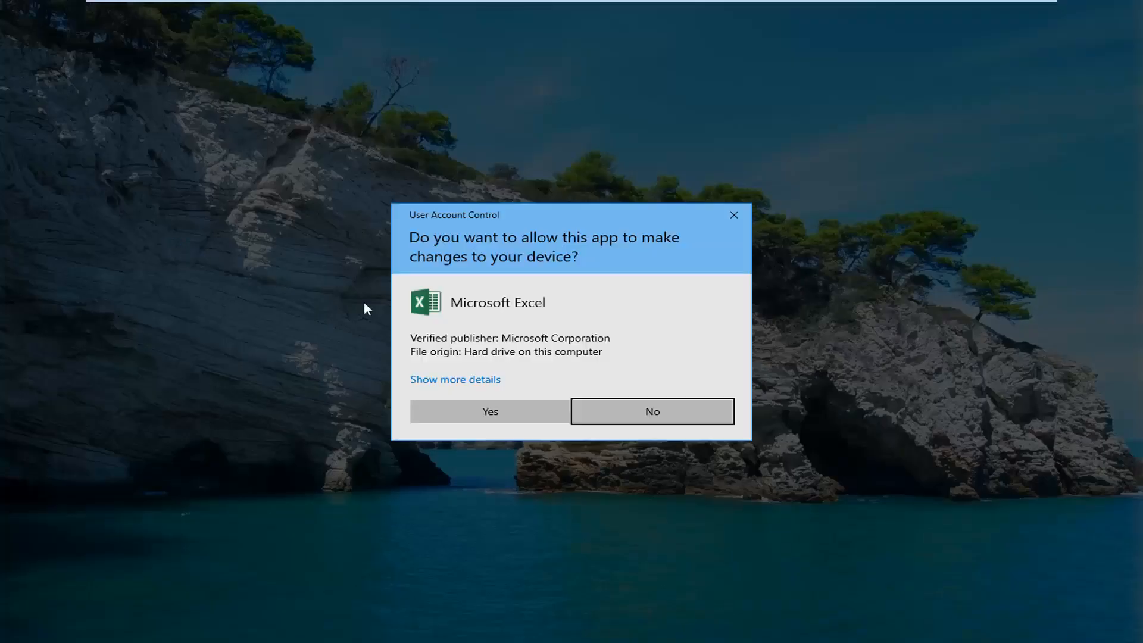
mouse_move(489, 412)
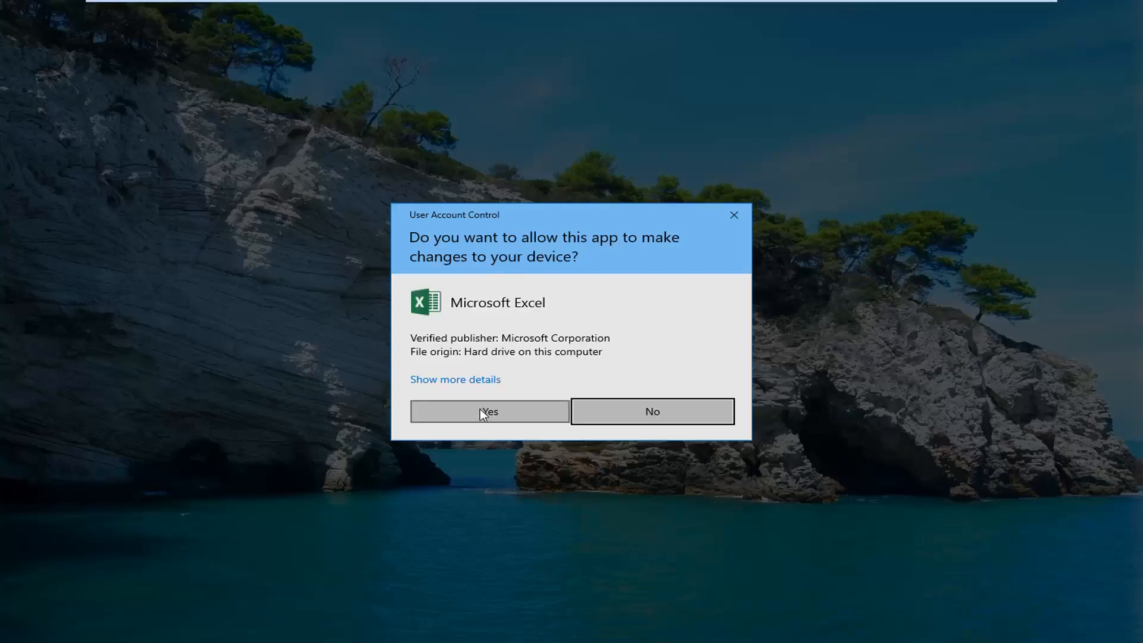
left_click(490, 411)
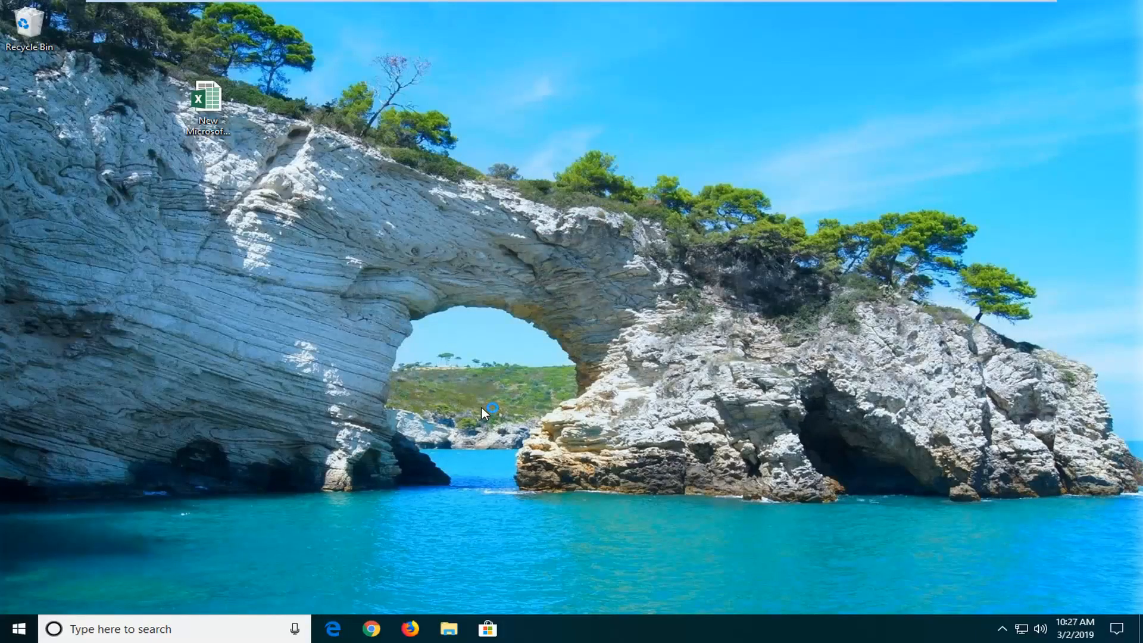
mouse_move(501, 428)
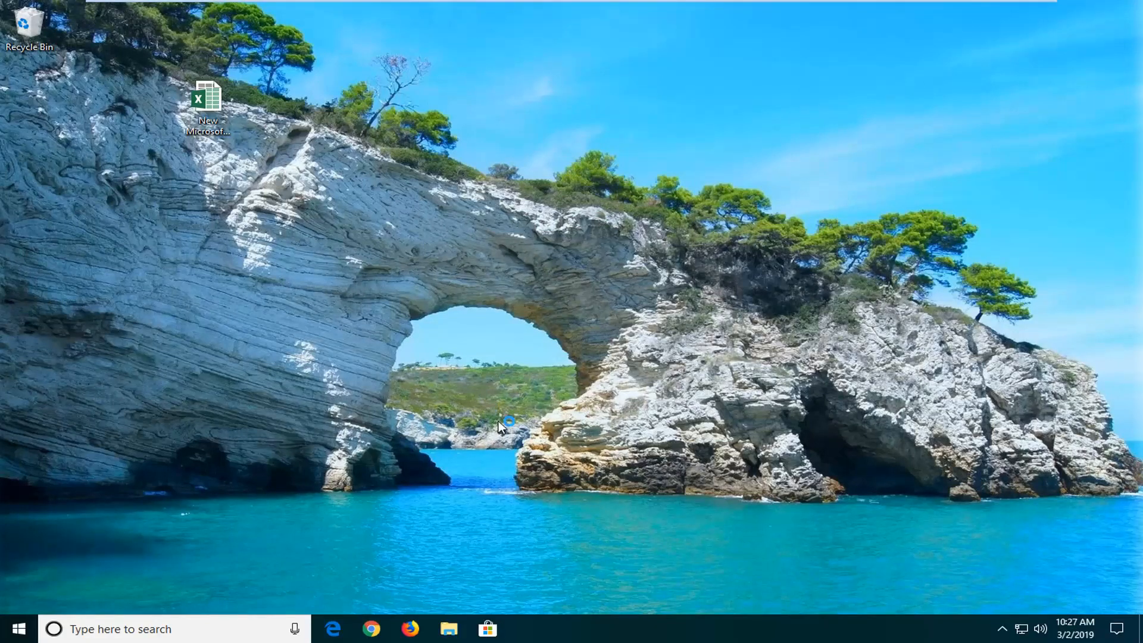
double_click(207, 102)
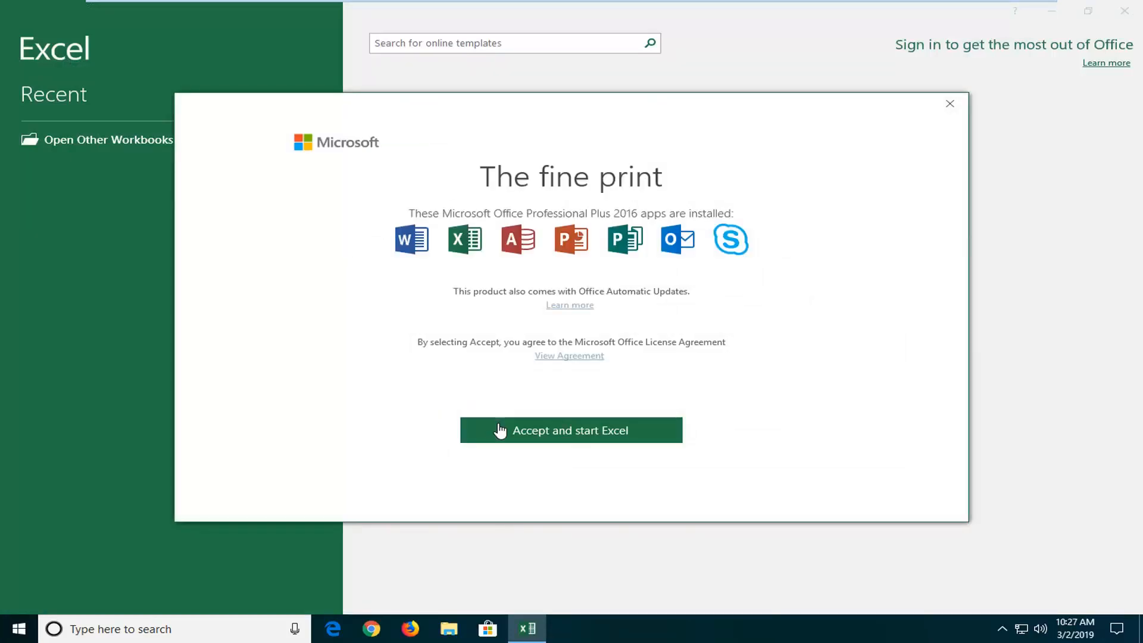
Accept the Office license terms and create blank workbook Book1.
left_click(571, 430)
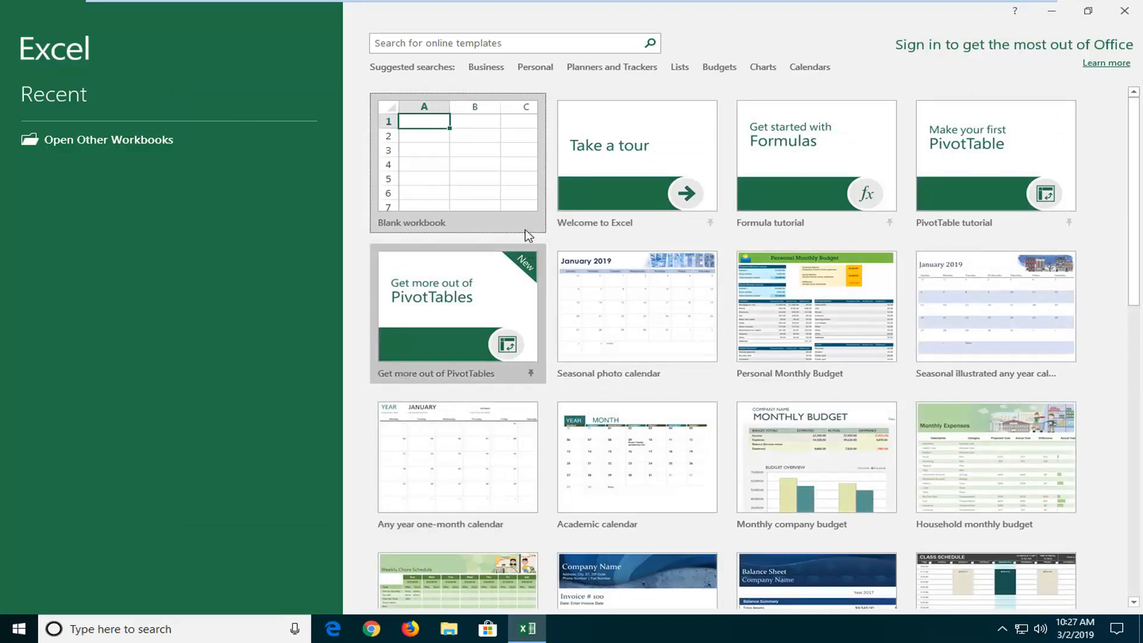
left_click(458, 162)
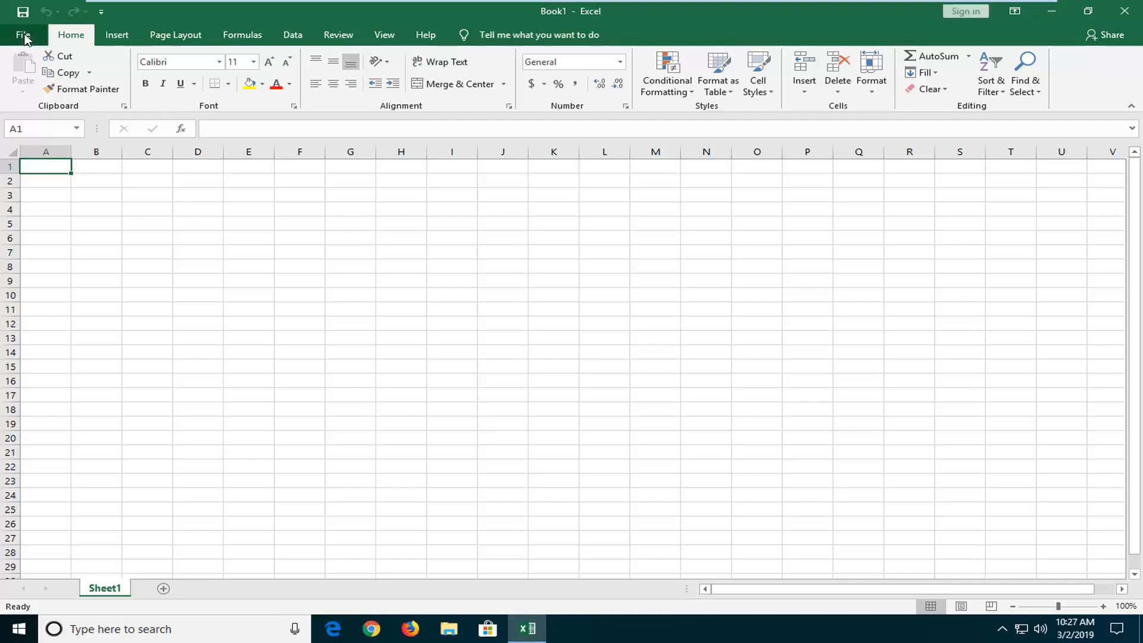
Browse from File > Open toward the Desktop folder for a workbook.
left_click(22, 34)
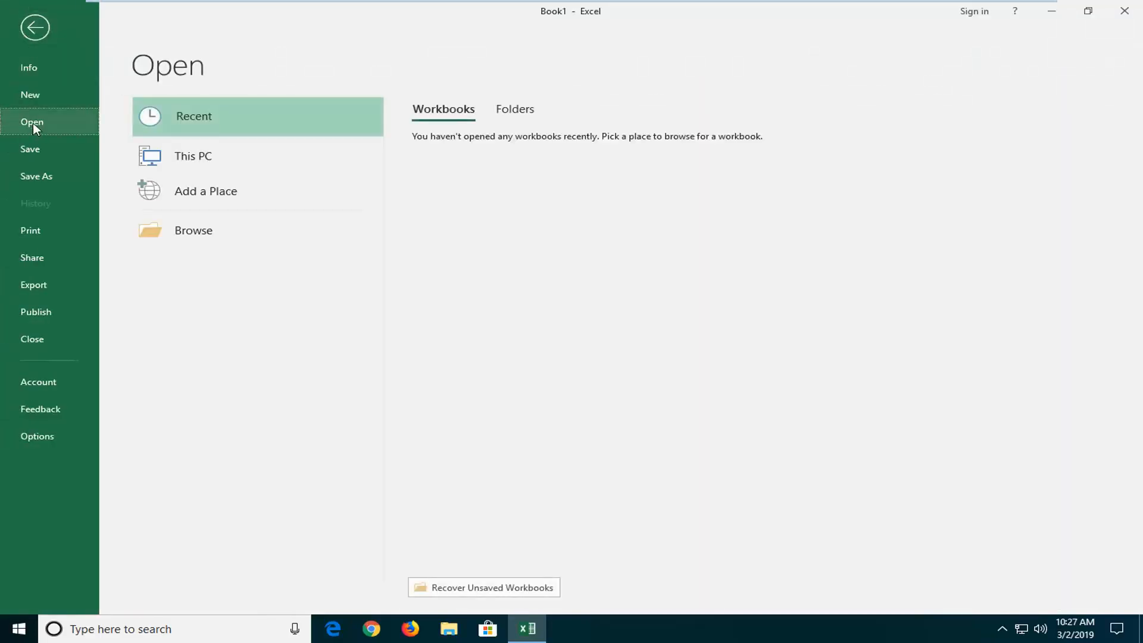
mouse_move(210, 253)
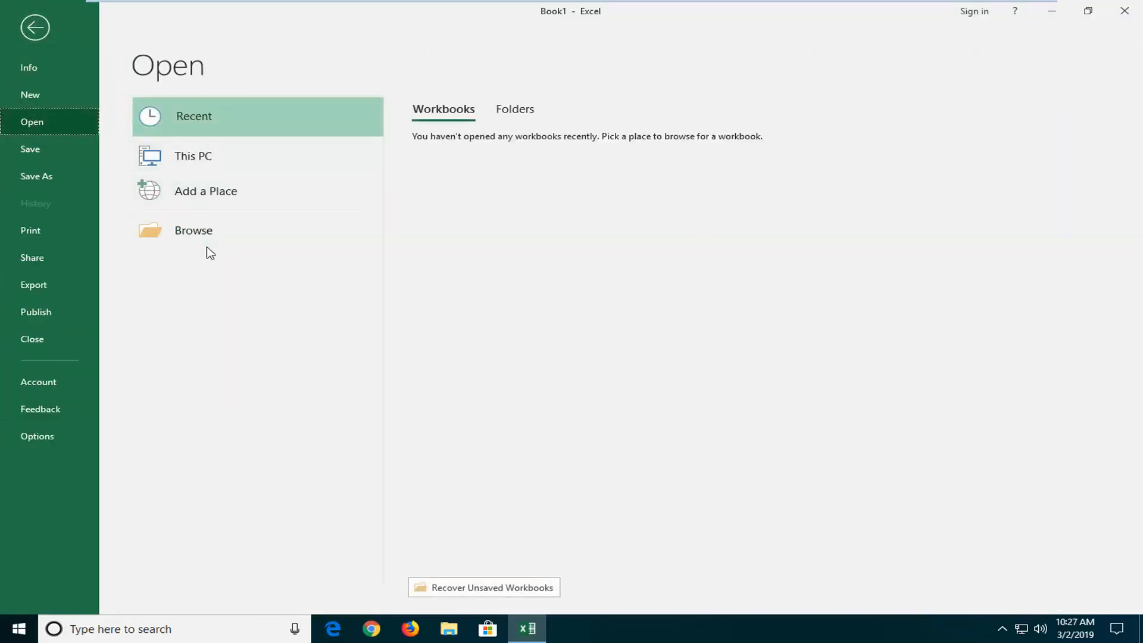
mouse_move(193, 230)
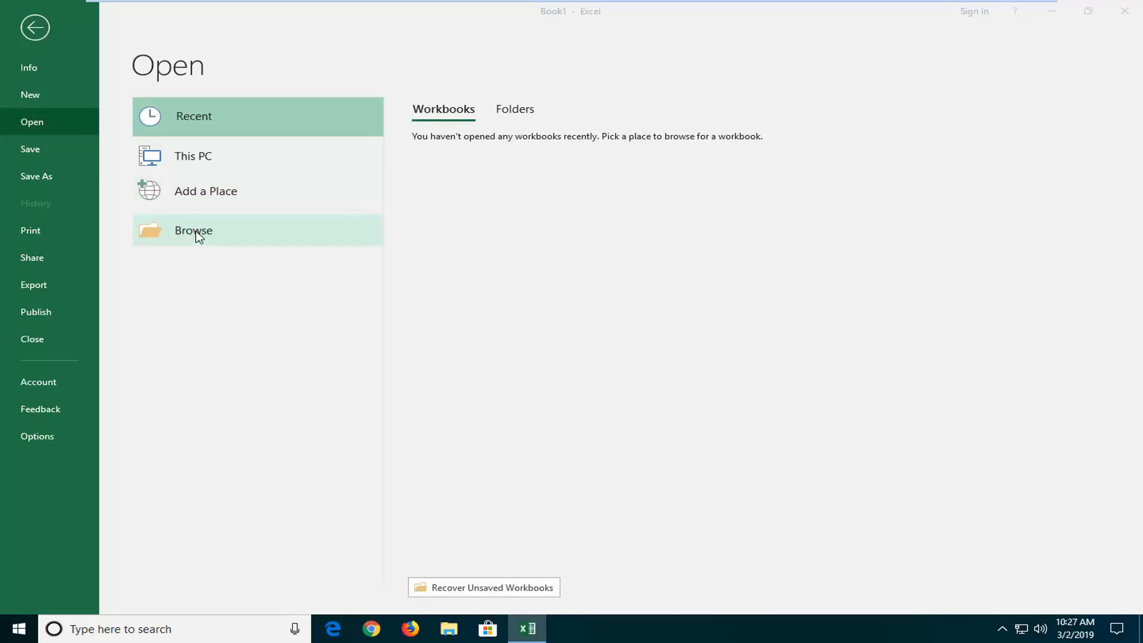
mouse_move(181, 241)
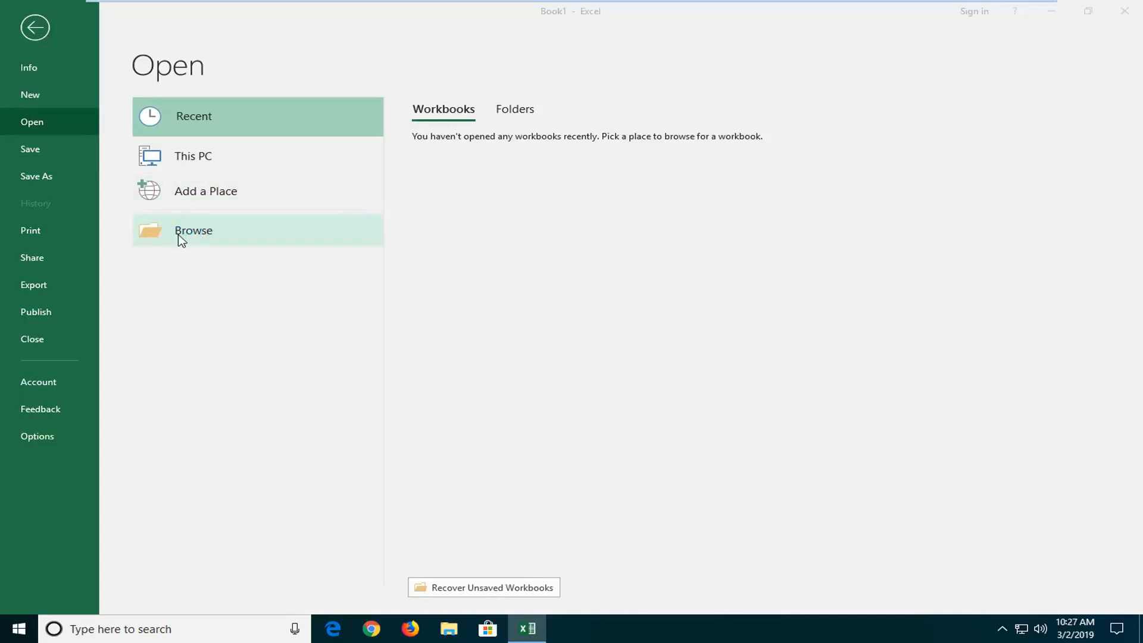
left_click(193, 231)
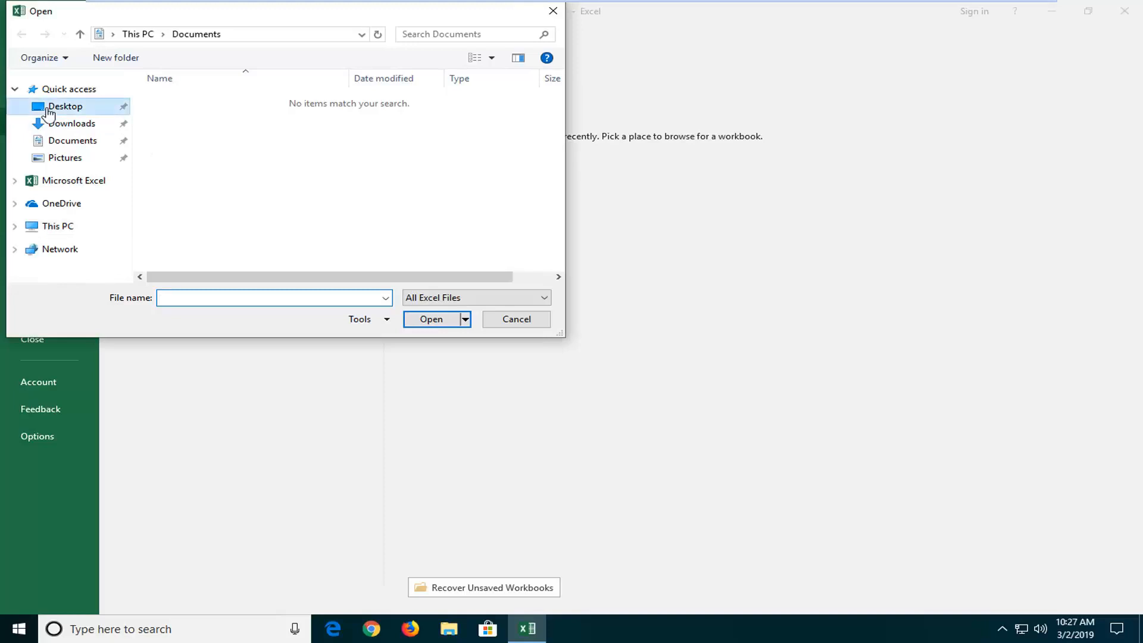
left_click(515, 318)
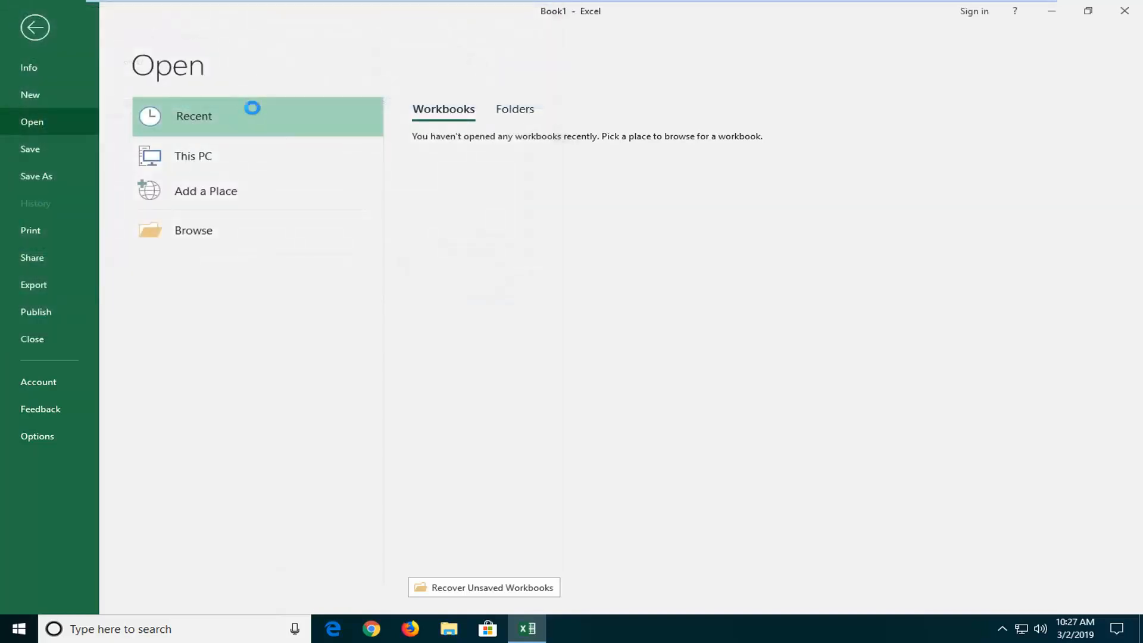